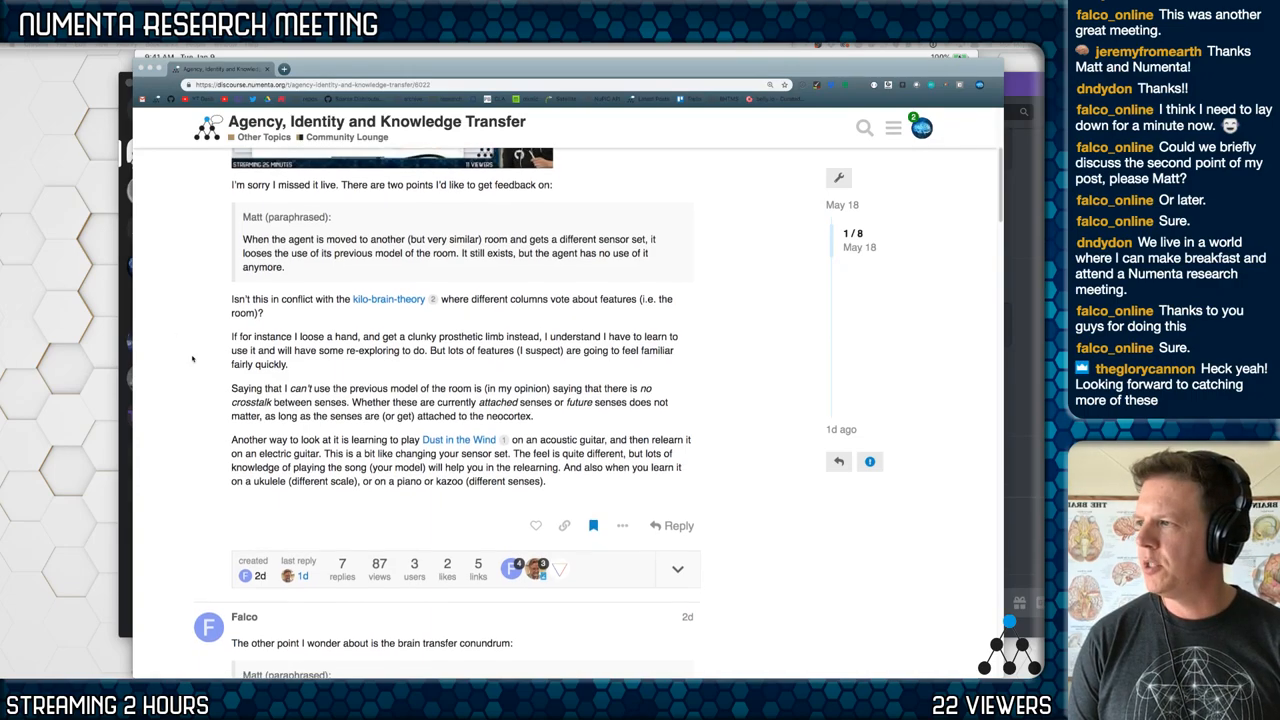
{"action": "scroll", "scroll_direction": "down", "scroll_amount": 3}
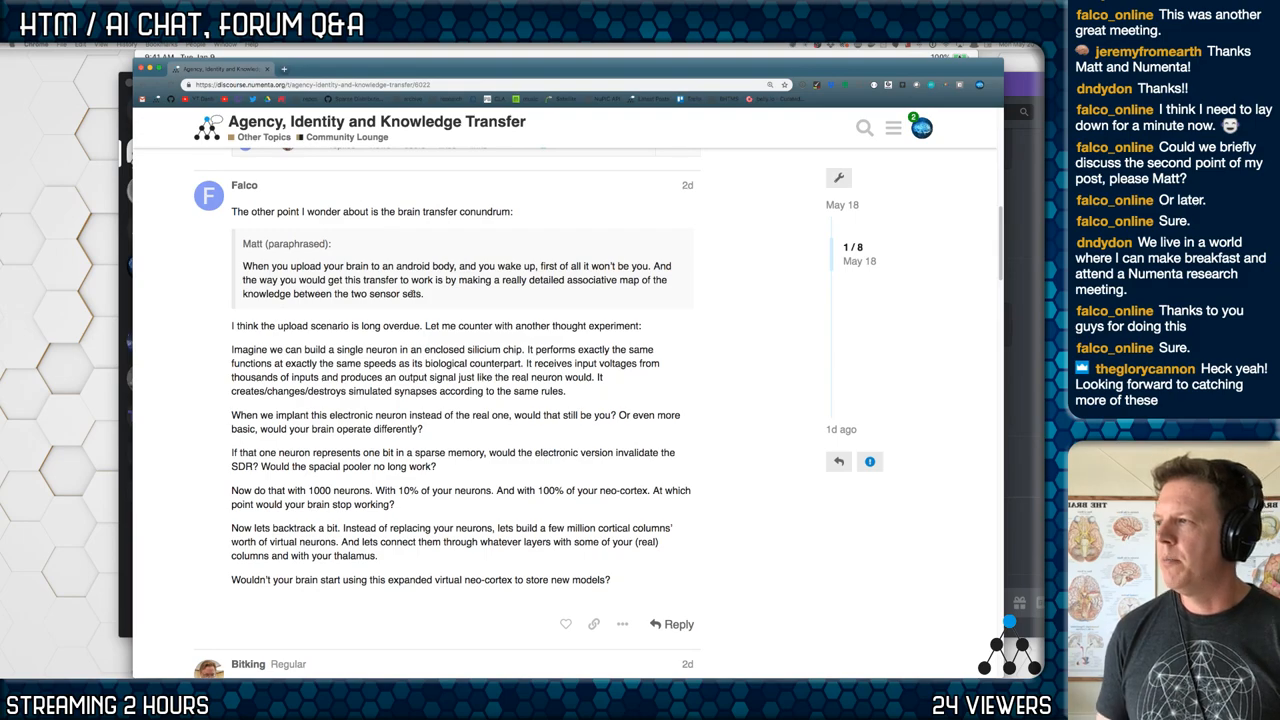
{"action": "scroll", "scroll_direction": "down", "scroll_amount": 3}
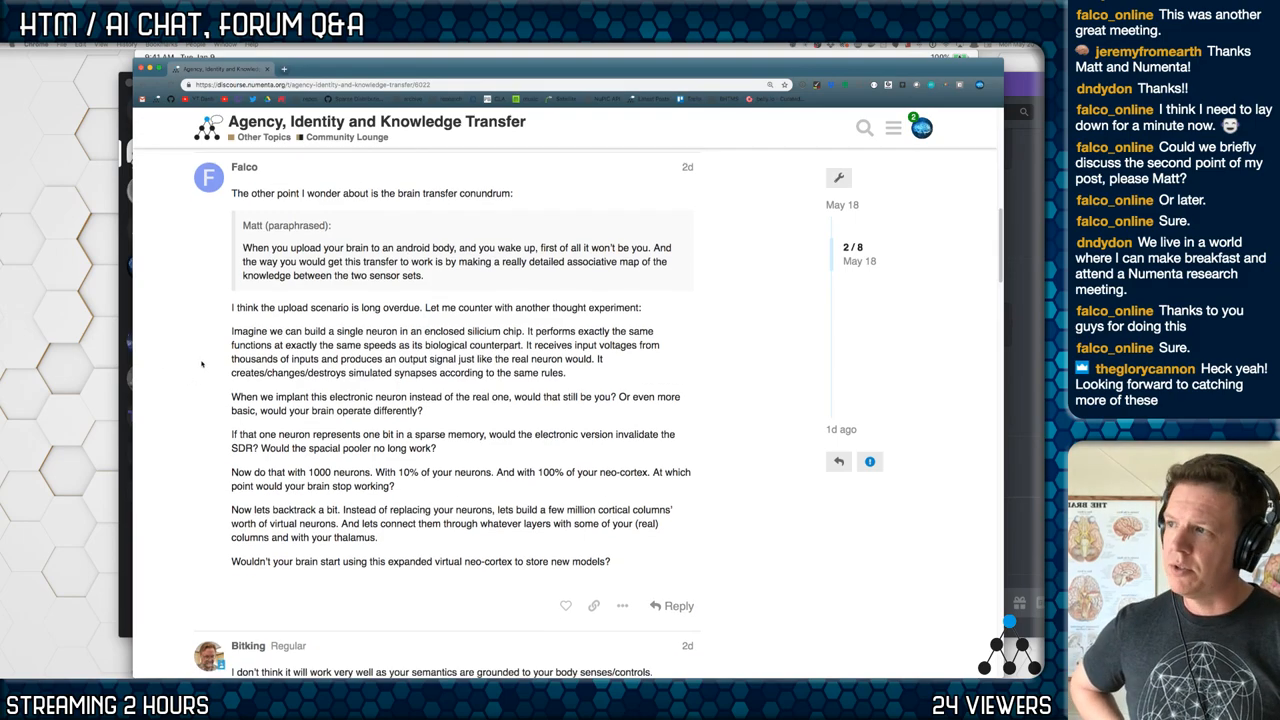
{"action": "scroll", "scroll_direction": "down", "scroll_amount": 3}
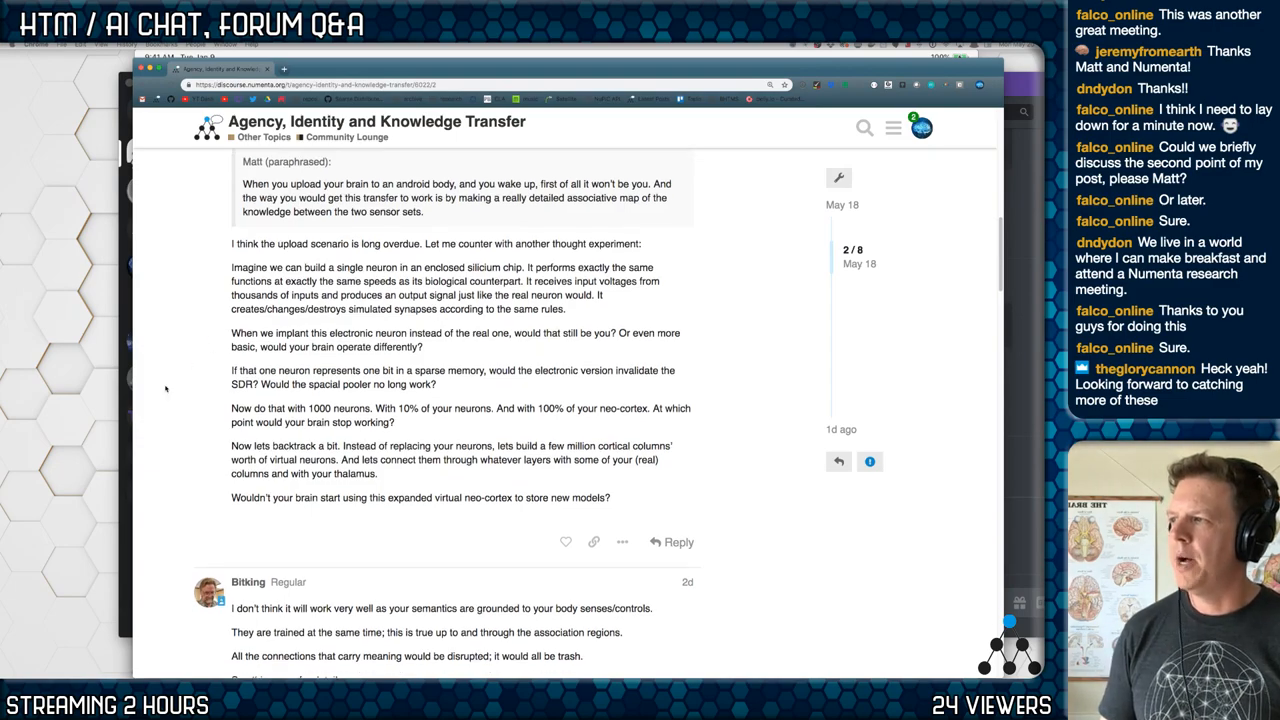
{"action": "scroll", "scroll_direction": "down", "scroll_amount": 3}
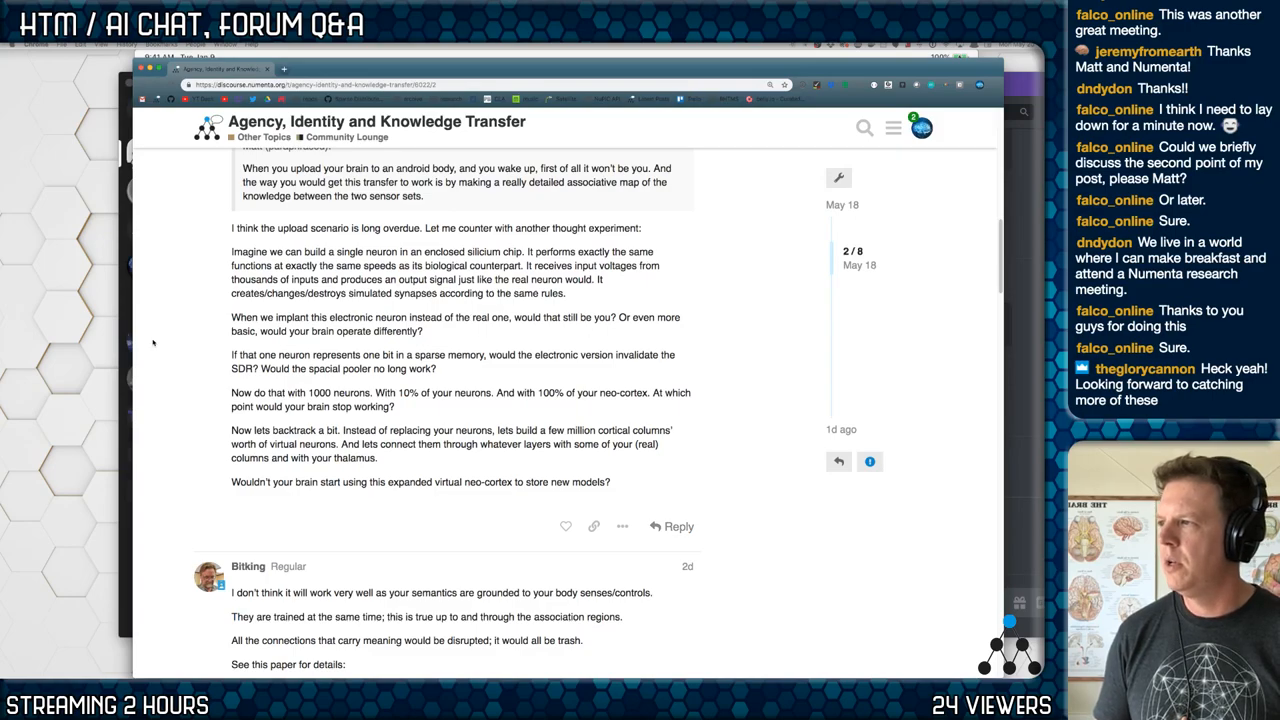
{"action": "scroll", "scroll_direction": "down", "scroll_amount": 3}
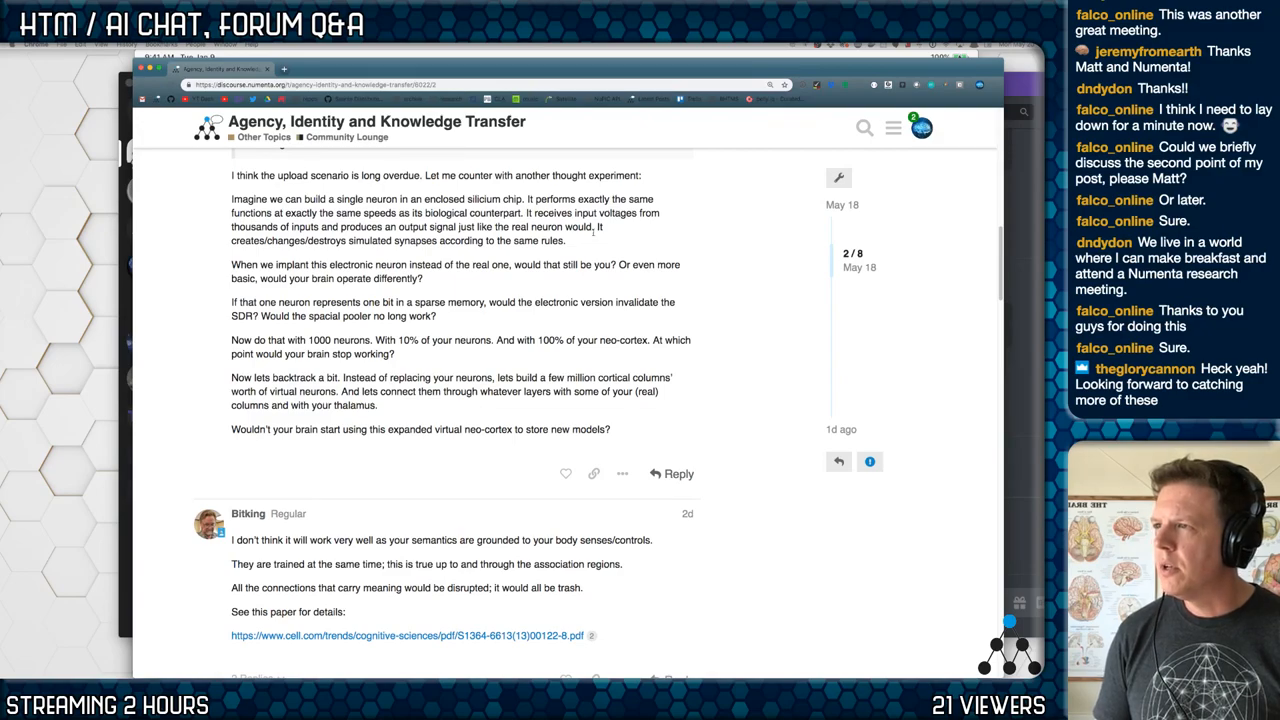
{"action": "mouse_move", "coordinate": [164, 252]}
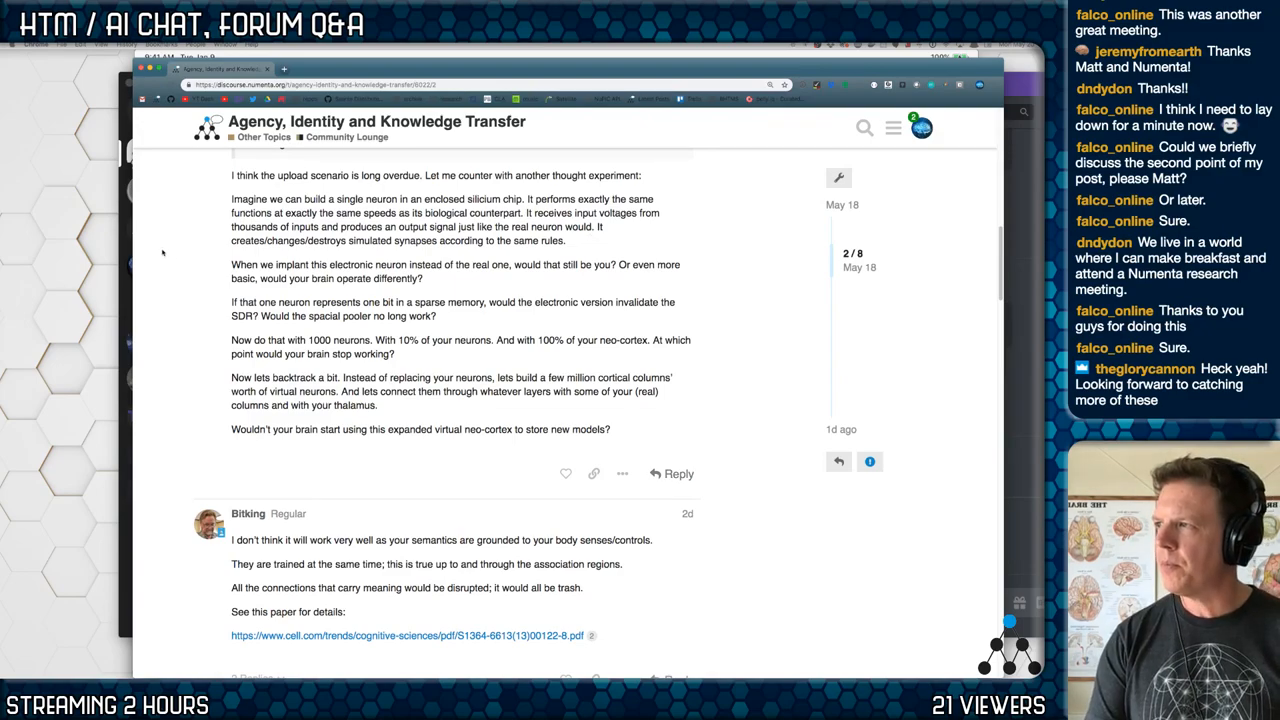
{"action": "scroll", "scroll_direction": "up", "scroll_amount": 3}
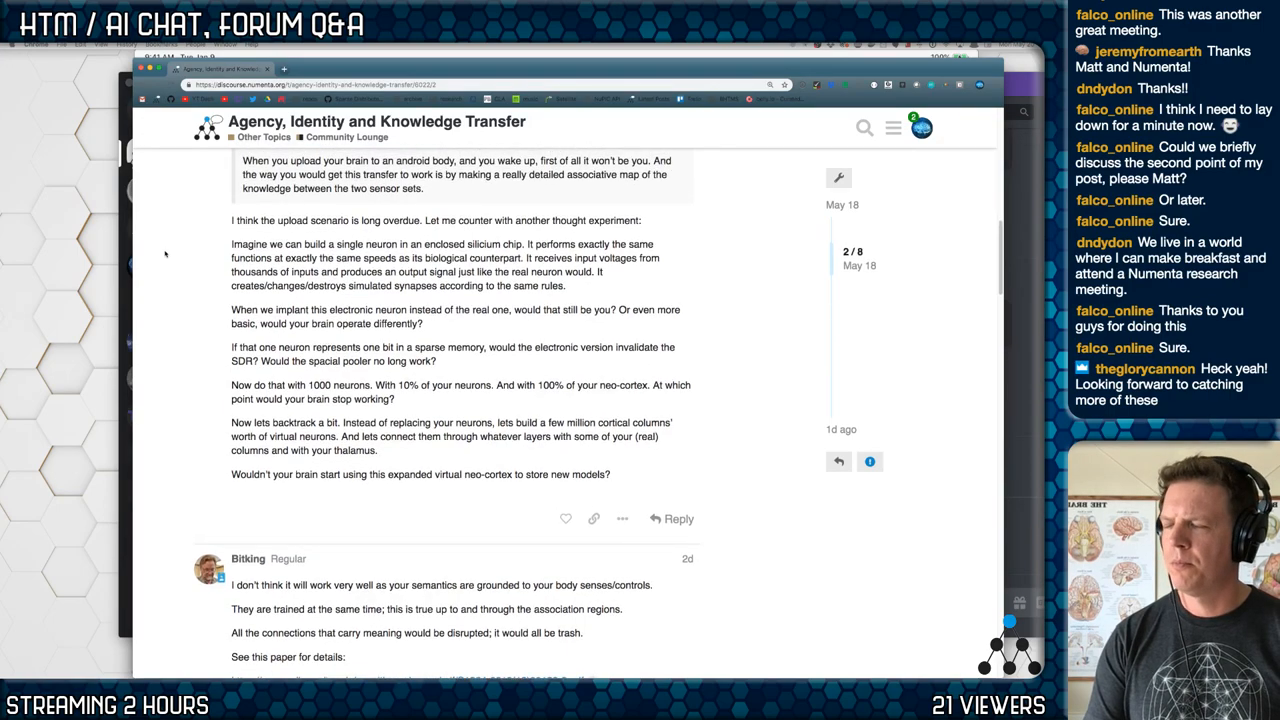
{"action": "scroll", "scroll_direction": "up", "scroll_amount": 3}
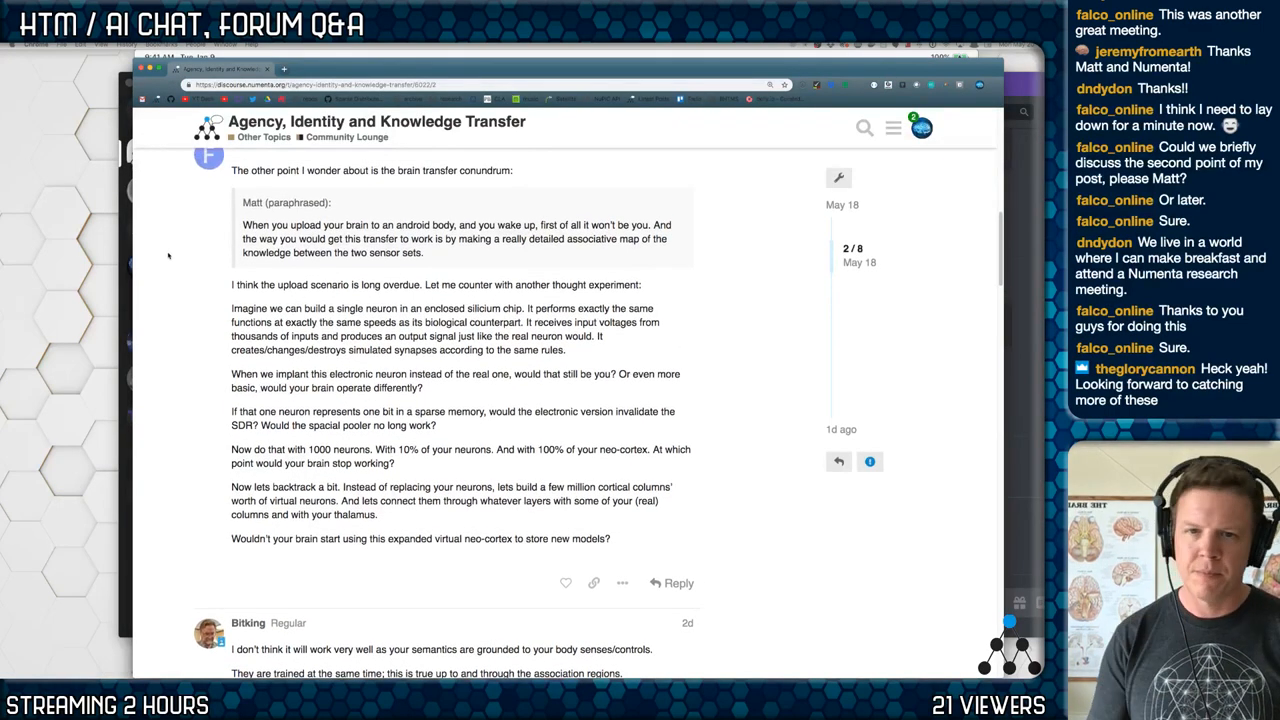